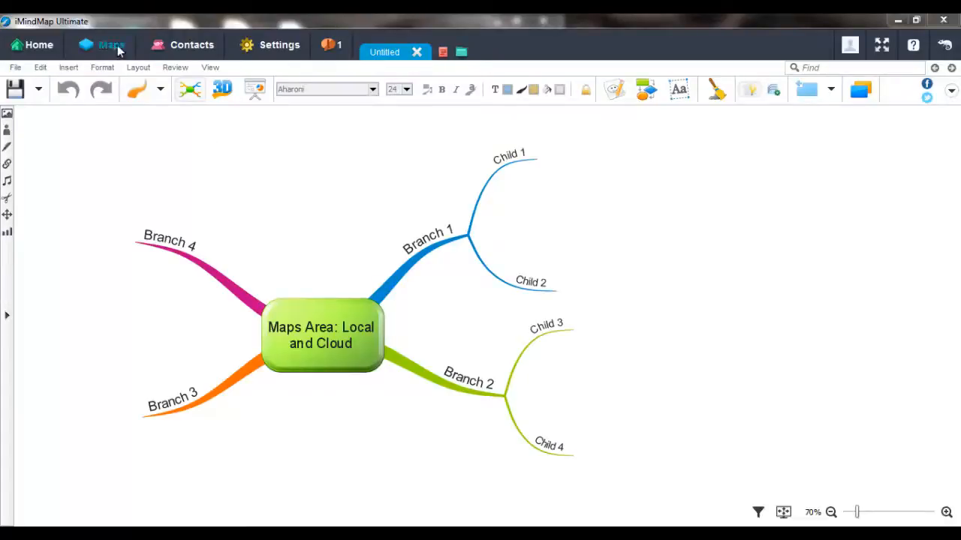
# Step: Switch from the open mind map to the Maps area showing the Local templates gallery
pyautogui.click(111, 45)
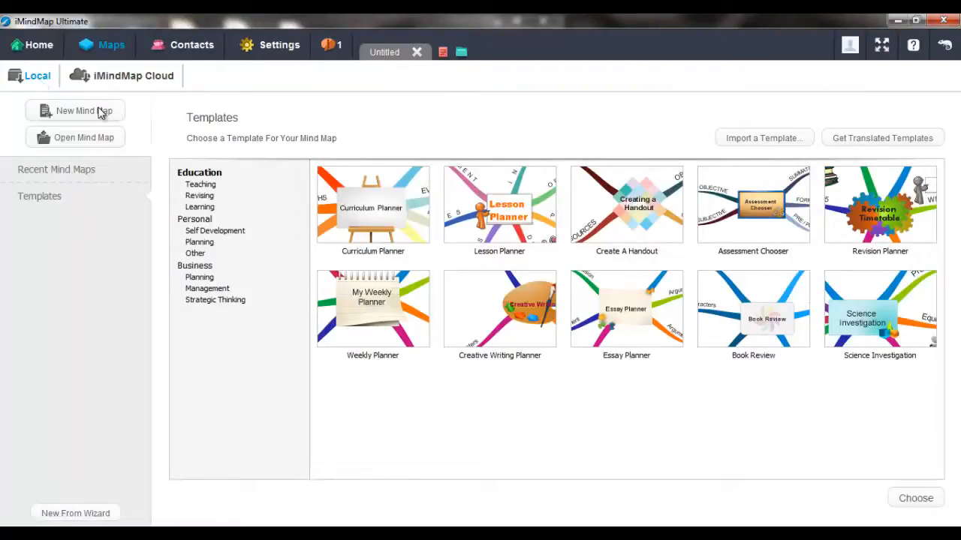
pyautogui.moveTo(84, 111)
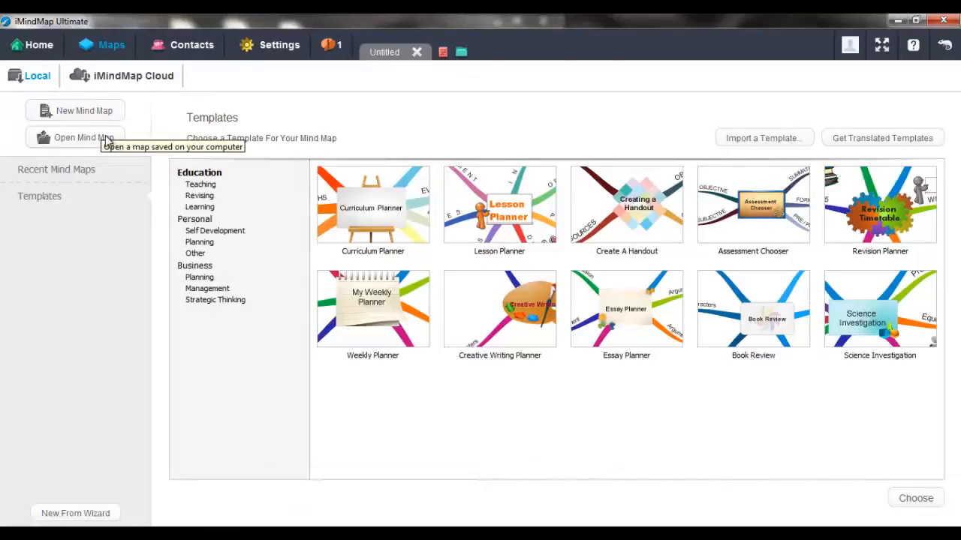
pyautogui.moveTo(90, 168)
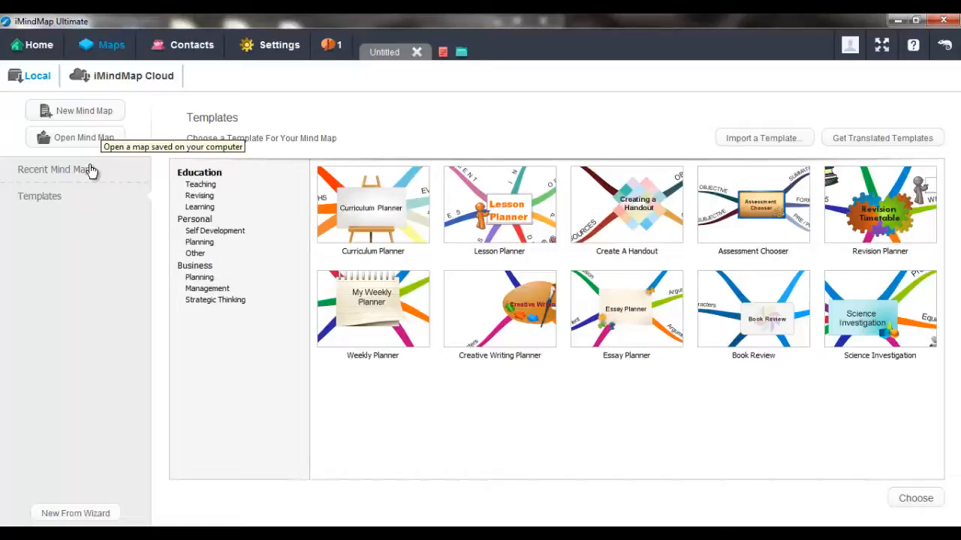
pyautogui.moveTo(68, 202)
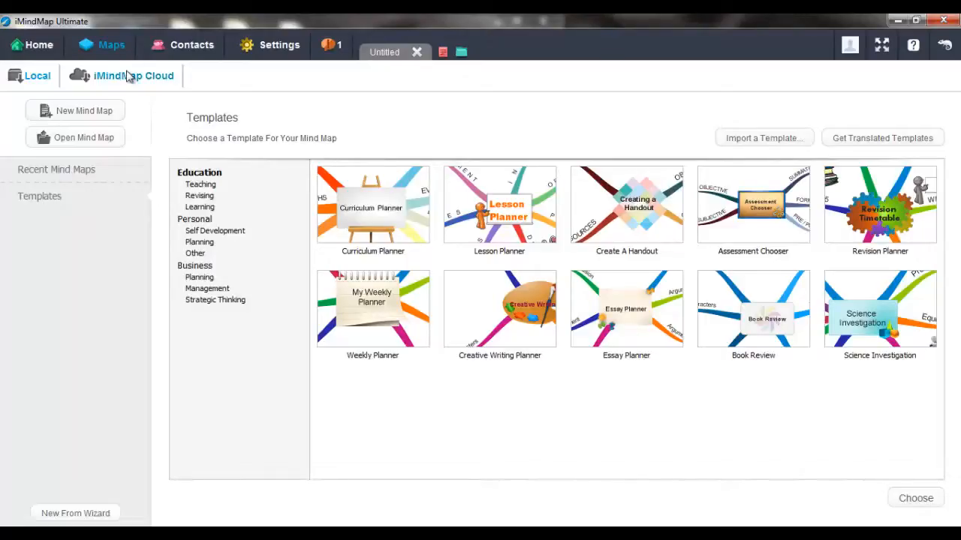
# Step: Show My Cloud Maps, listing maps such as 'My new cloud map' and 'TLI brochure'
pyautogui.click(132, 75)
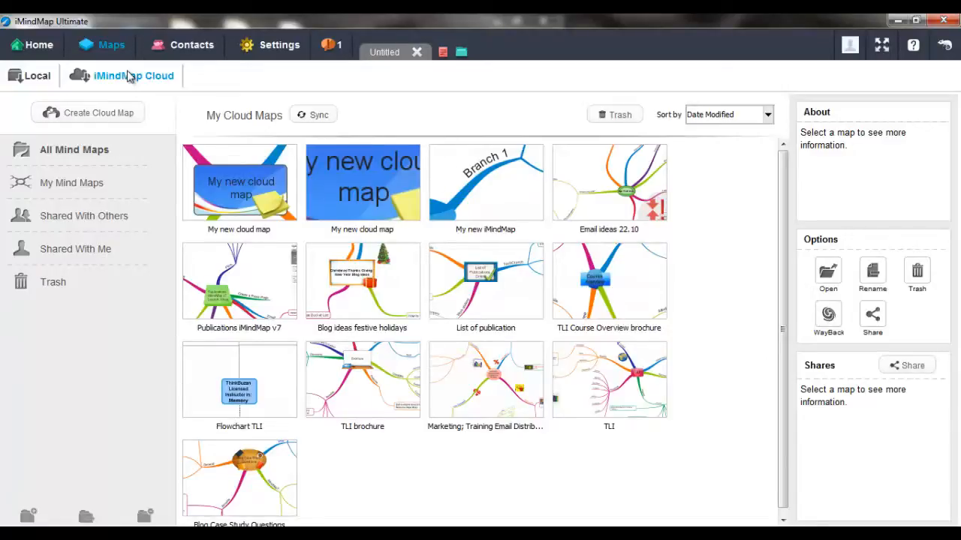
pyautogui.moveTo(89, 165)
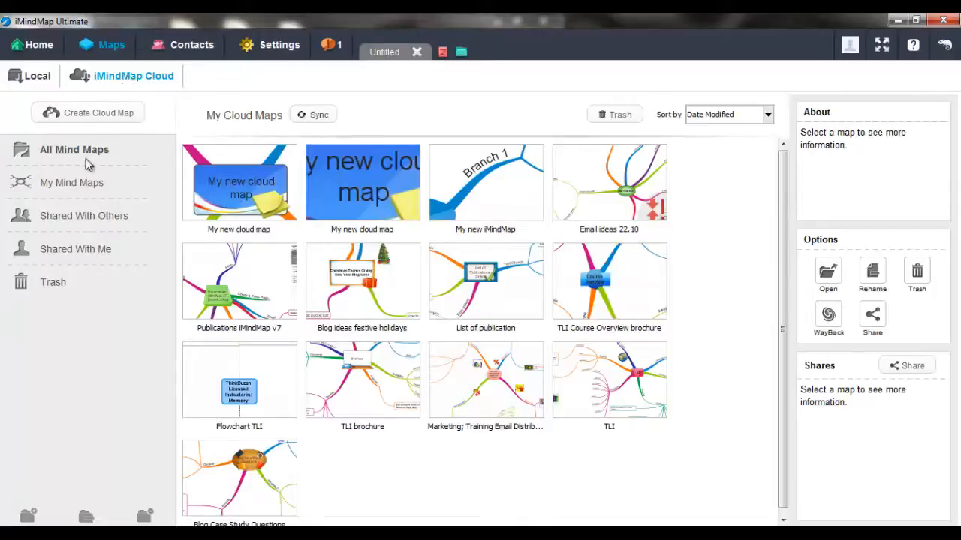
pyautogui.moveTo(93, 225)
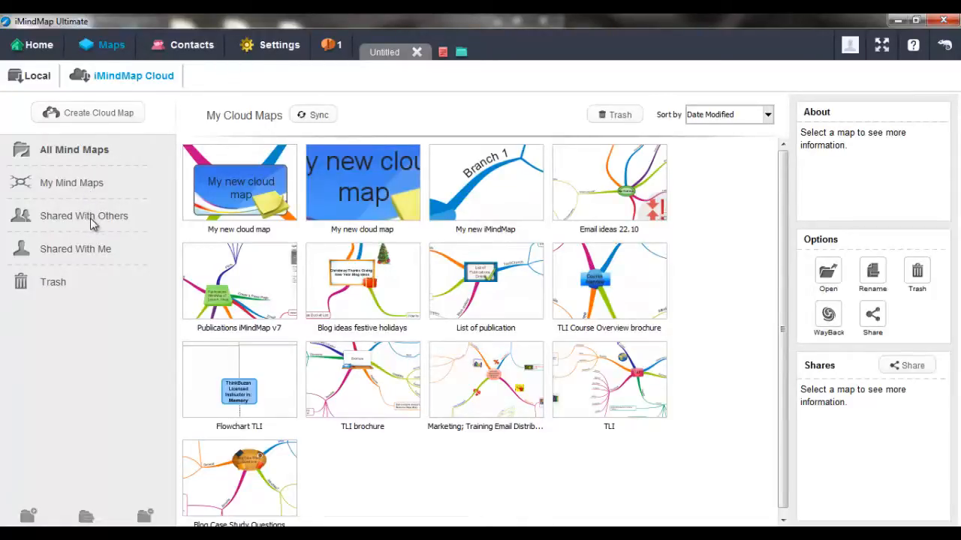
pyautogui.moveTo(96, 252)
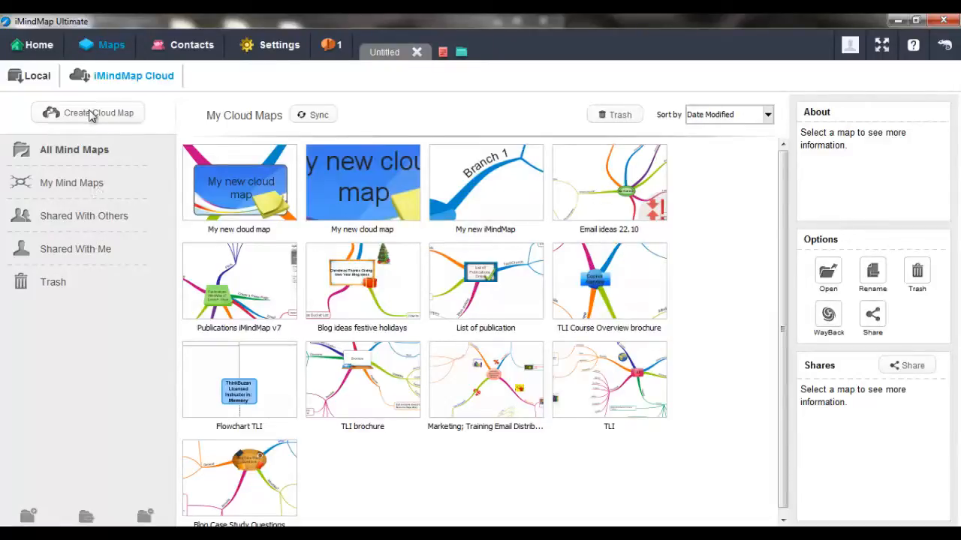
# Step: Create a cloud map with the blue stacked-disc central image, named 'New Mind Map'
pyautogui.click(87, 112)
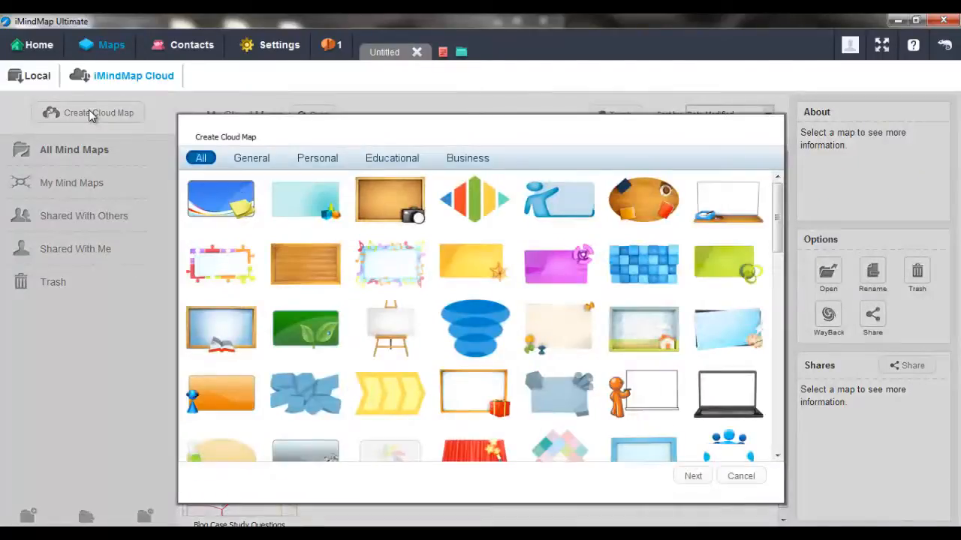
pyautogui.moveTo(475, 329)
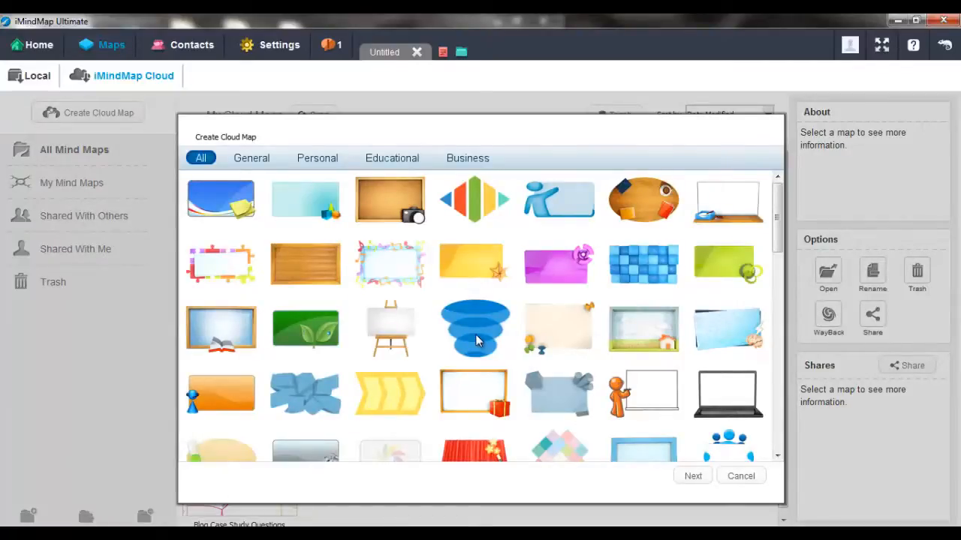
pyautogui.click(692, 476)
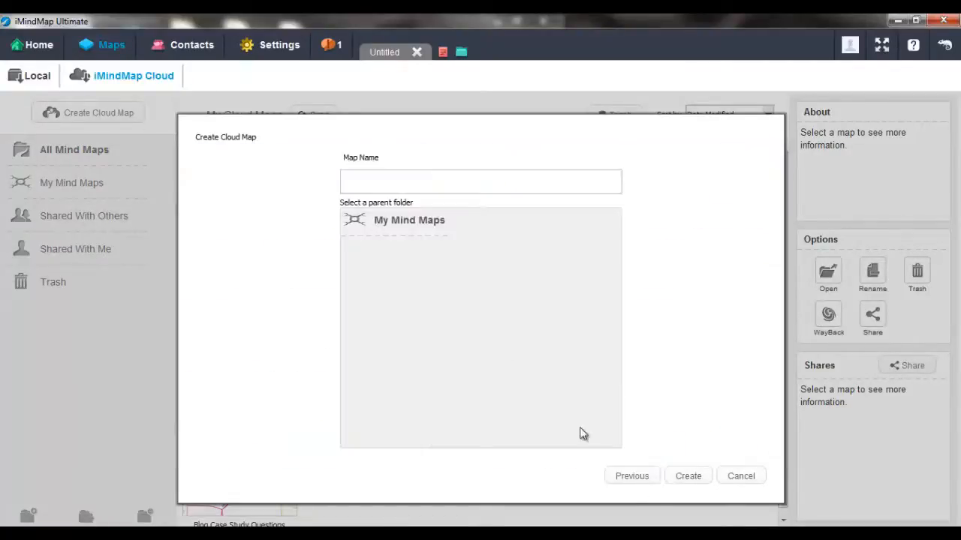
pyautogui.click(481, 180)
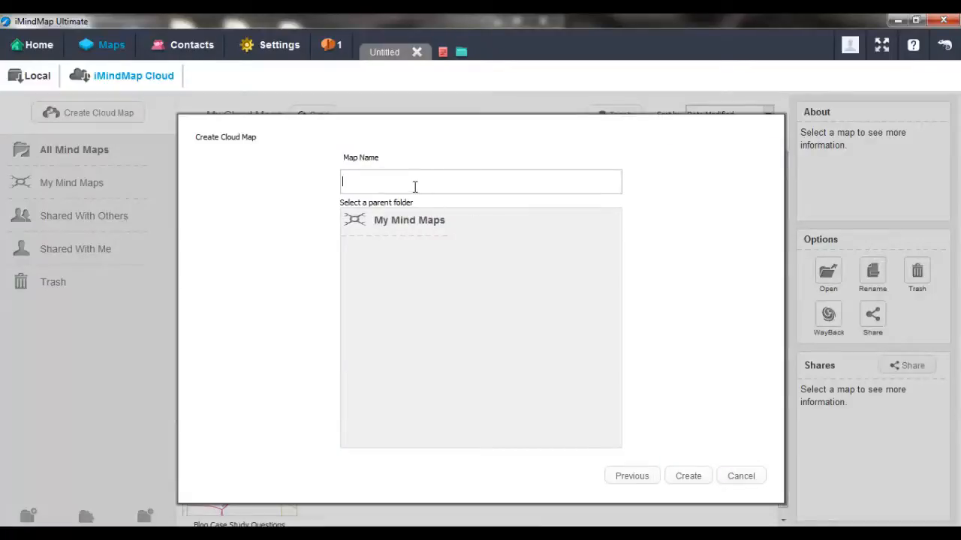
pyautogui.write('New Mind Map')
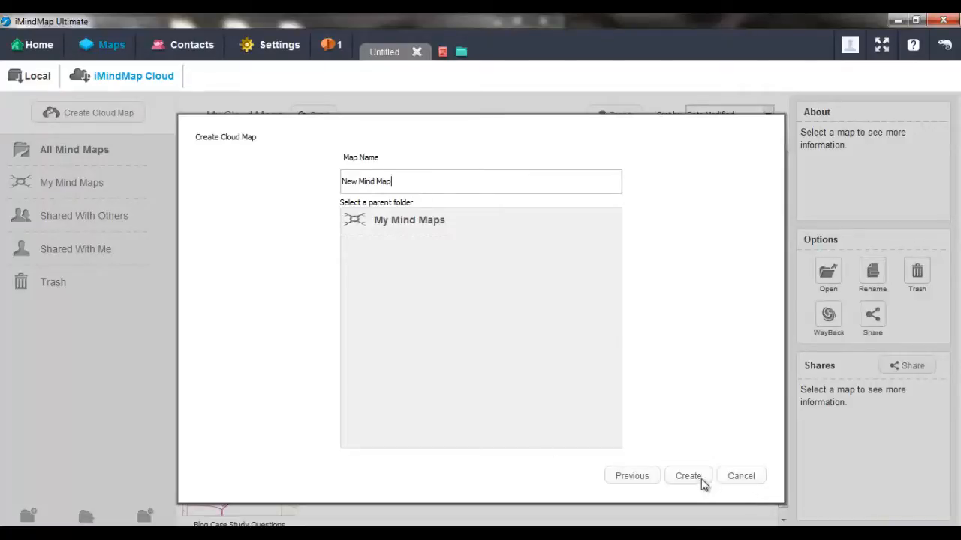
pyautogui.click(688, 476)
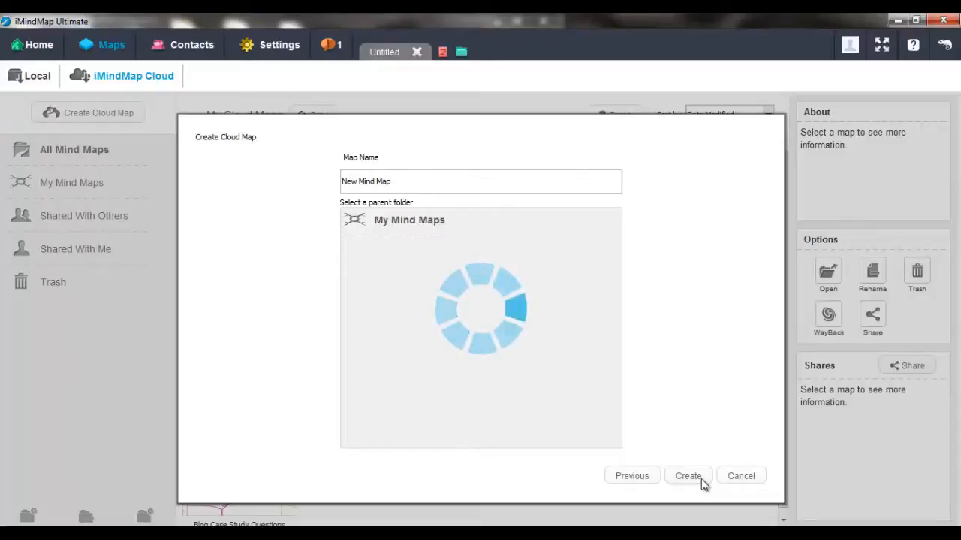
pyautogui.click(687, 476)
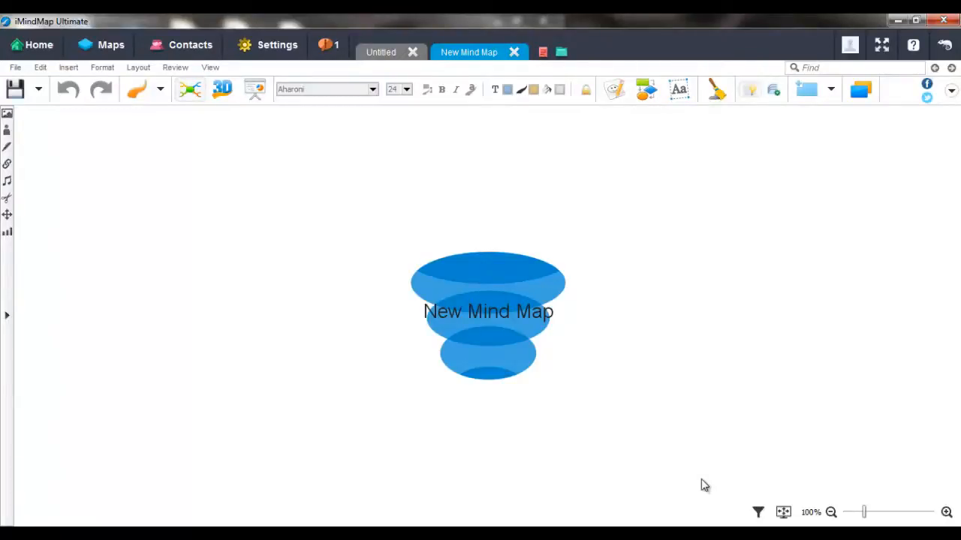
# Step: Save 'New Mind Map' to the My Mind Maps folder in iMindMap Cloud
pyautogui.click(39, 90)
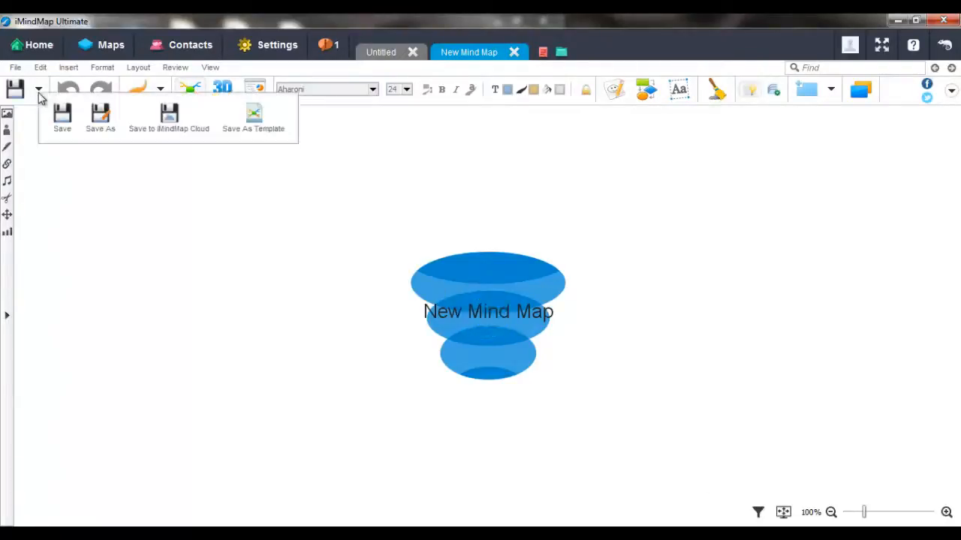
pyautogui.click(168, 117)
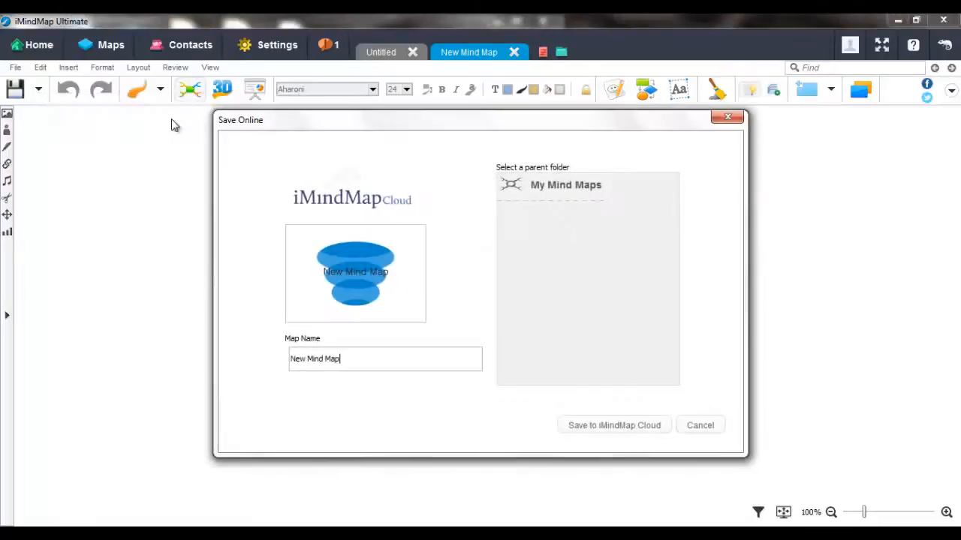
pyautogui.moveTo(549, 433)
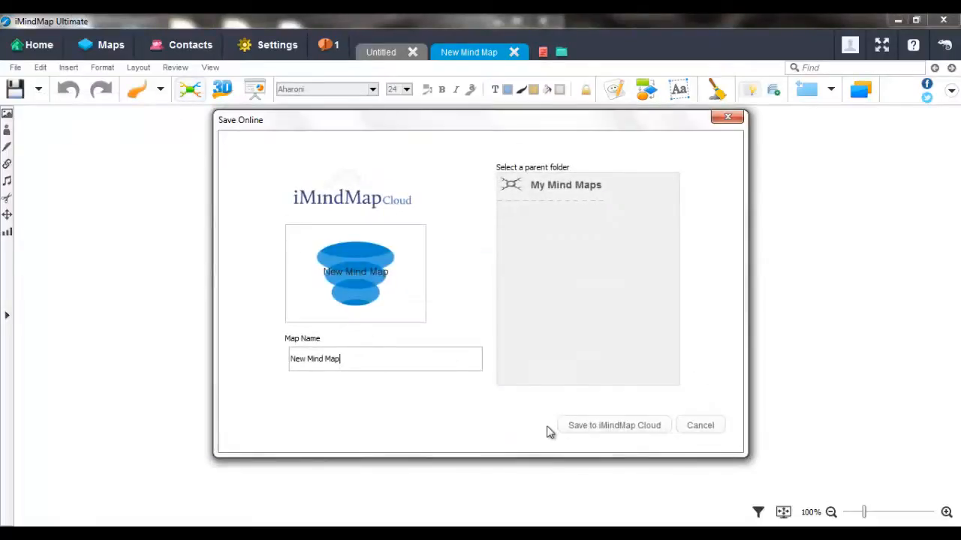
pyautogui.click(613, 425)
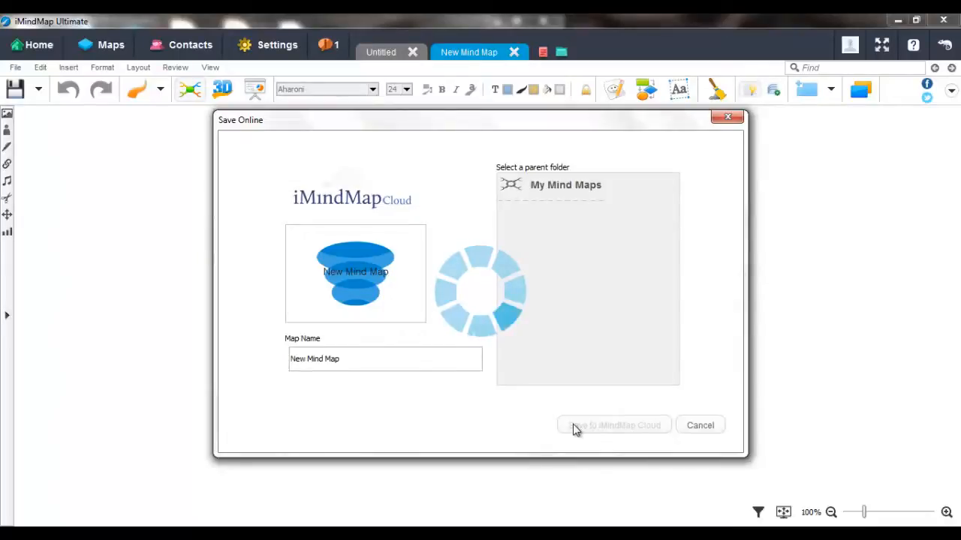
pyautogui.click(699, 425)
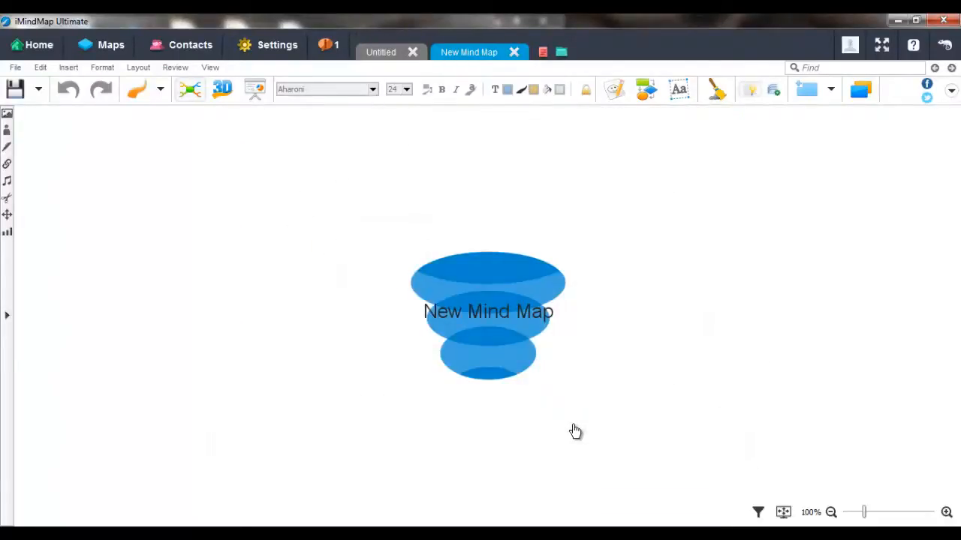
# Step: Return to the cloud maps list and show New Mind Map's details: added 05-Nov-13, 24 KB
pyautogui.click(111, 45)
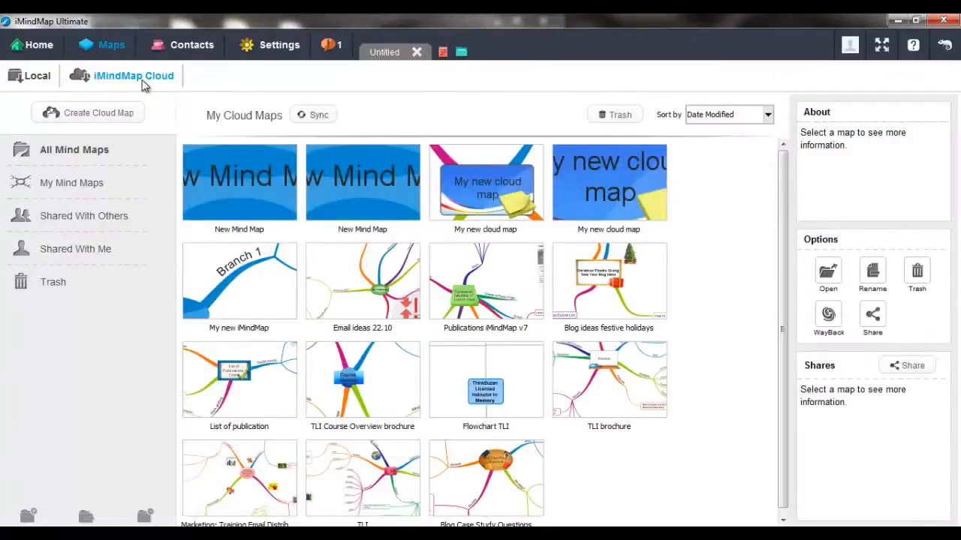
pyautogui.moveTo(239, 203)
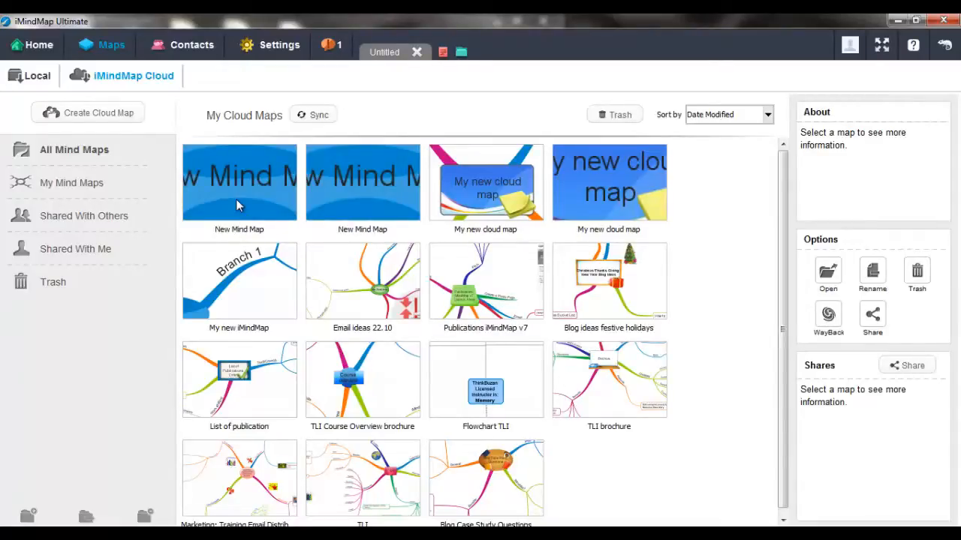
pyautogui.click(238, 183)
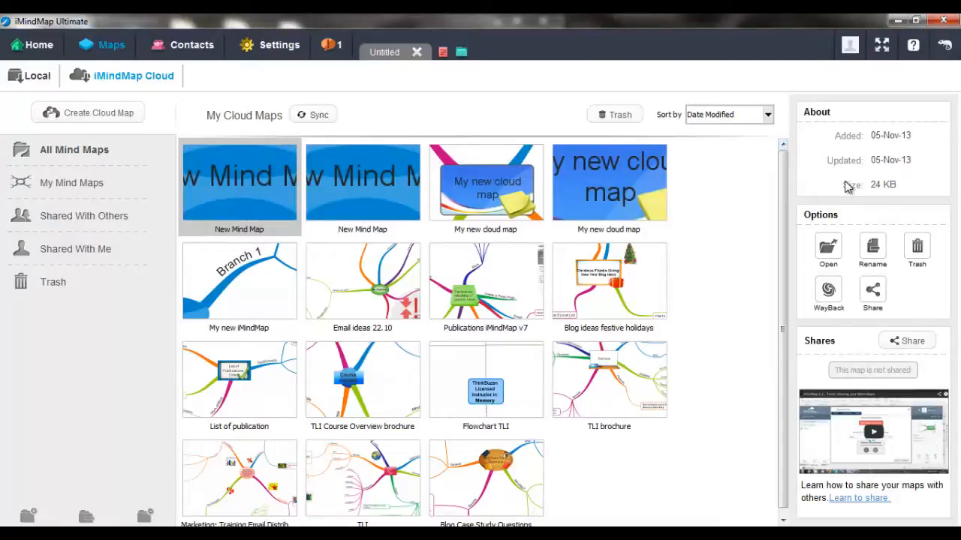
pyautogui.moveTo(529, 336)
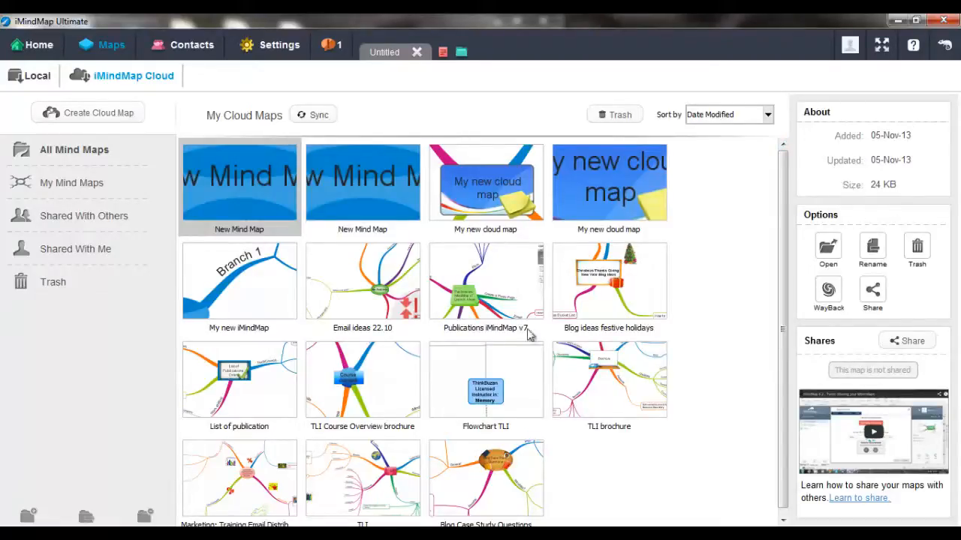
pyautogui.moveTo(268, 207)
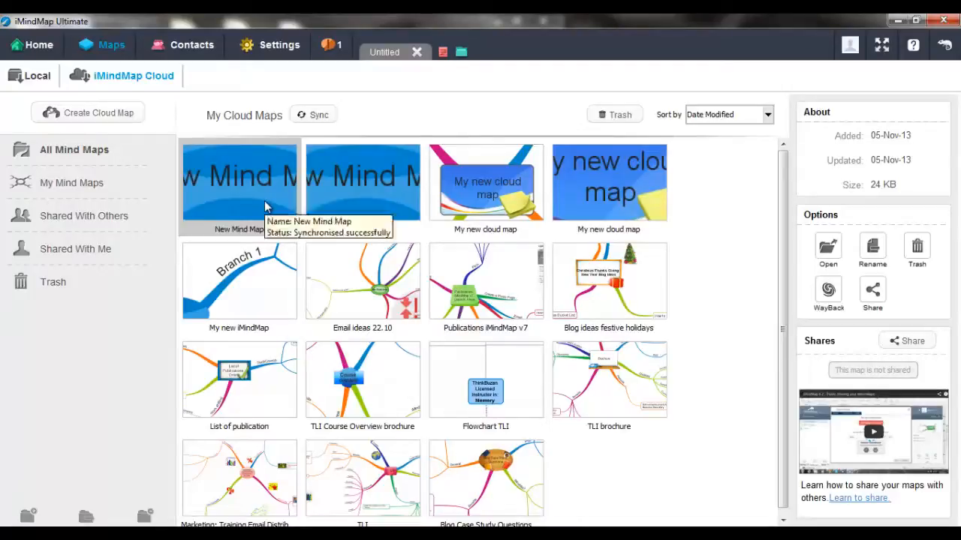